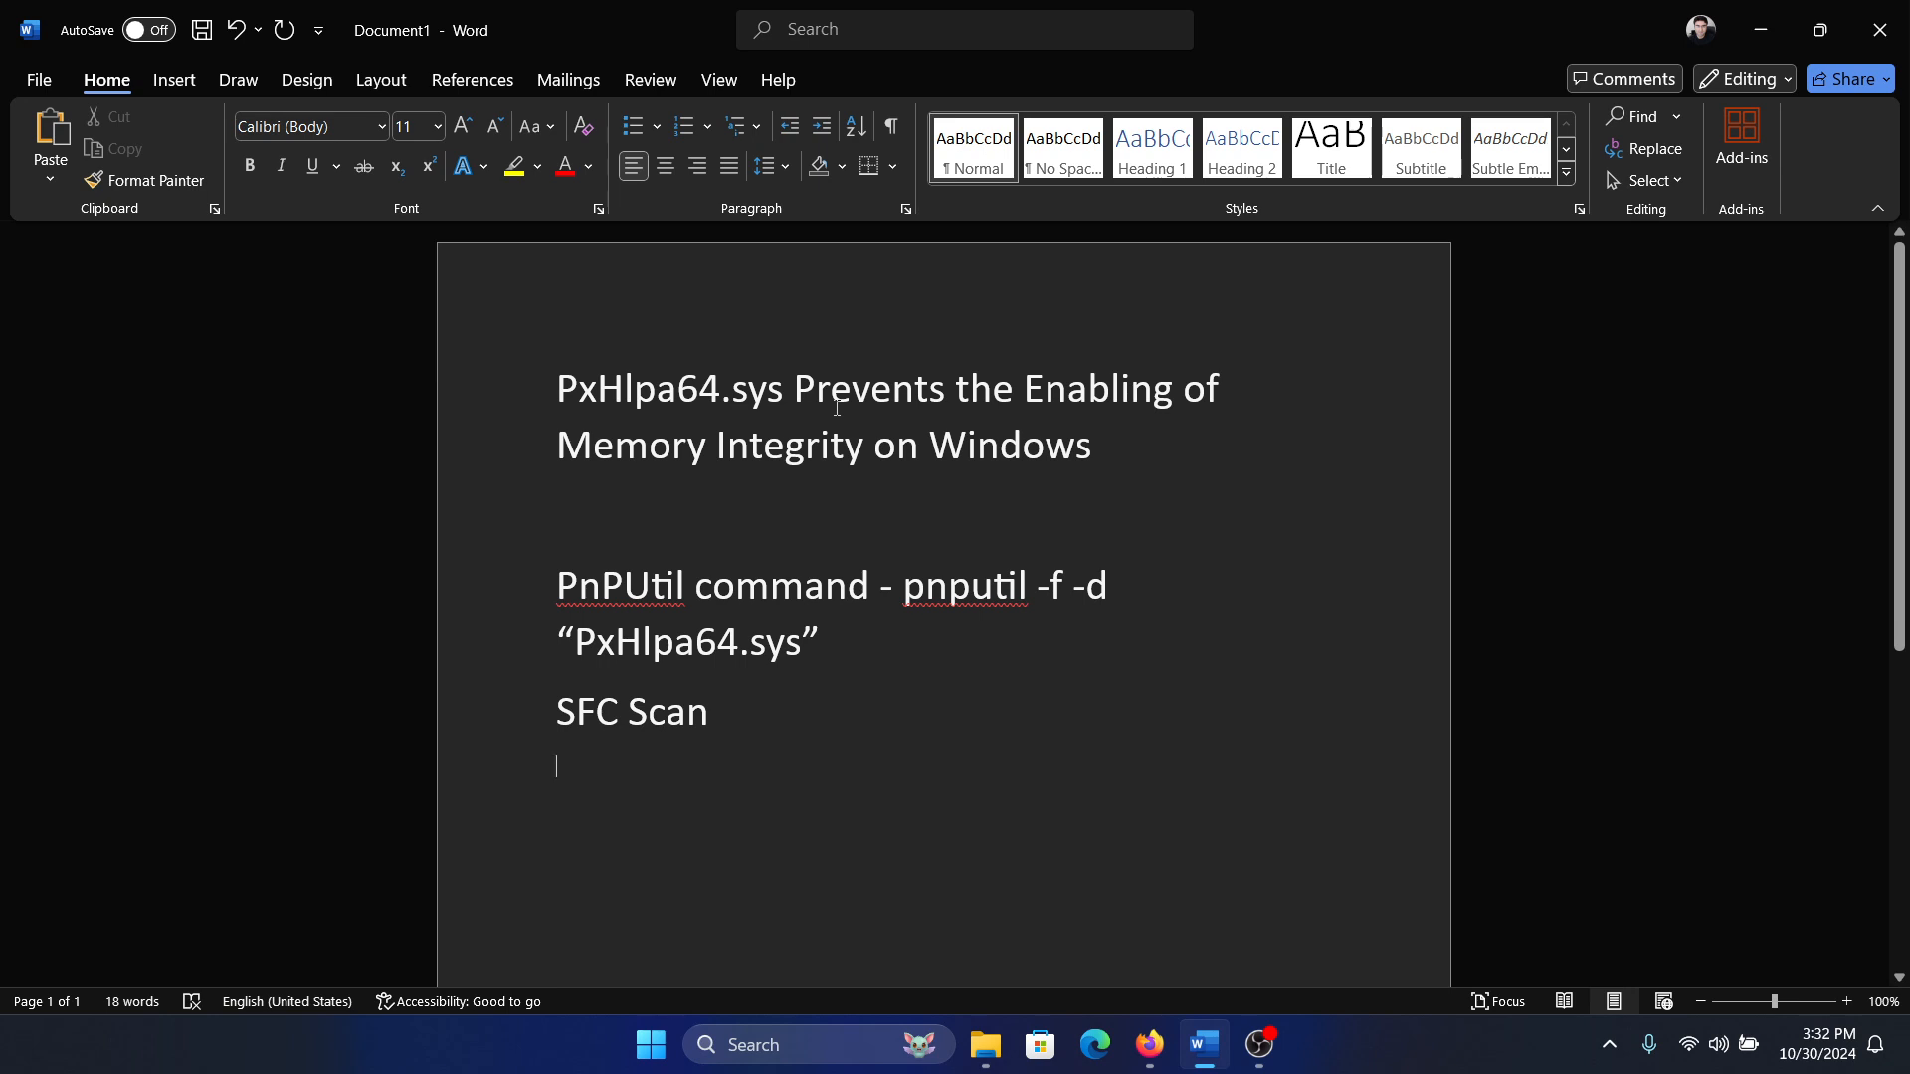
mouse_move(1510, 426)
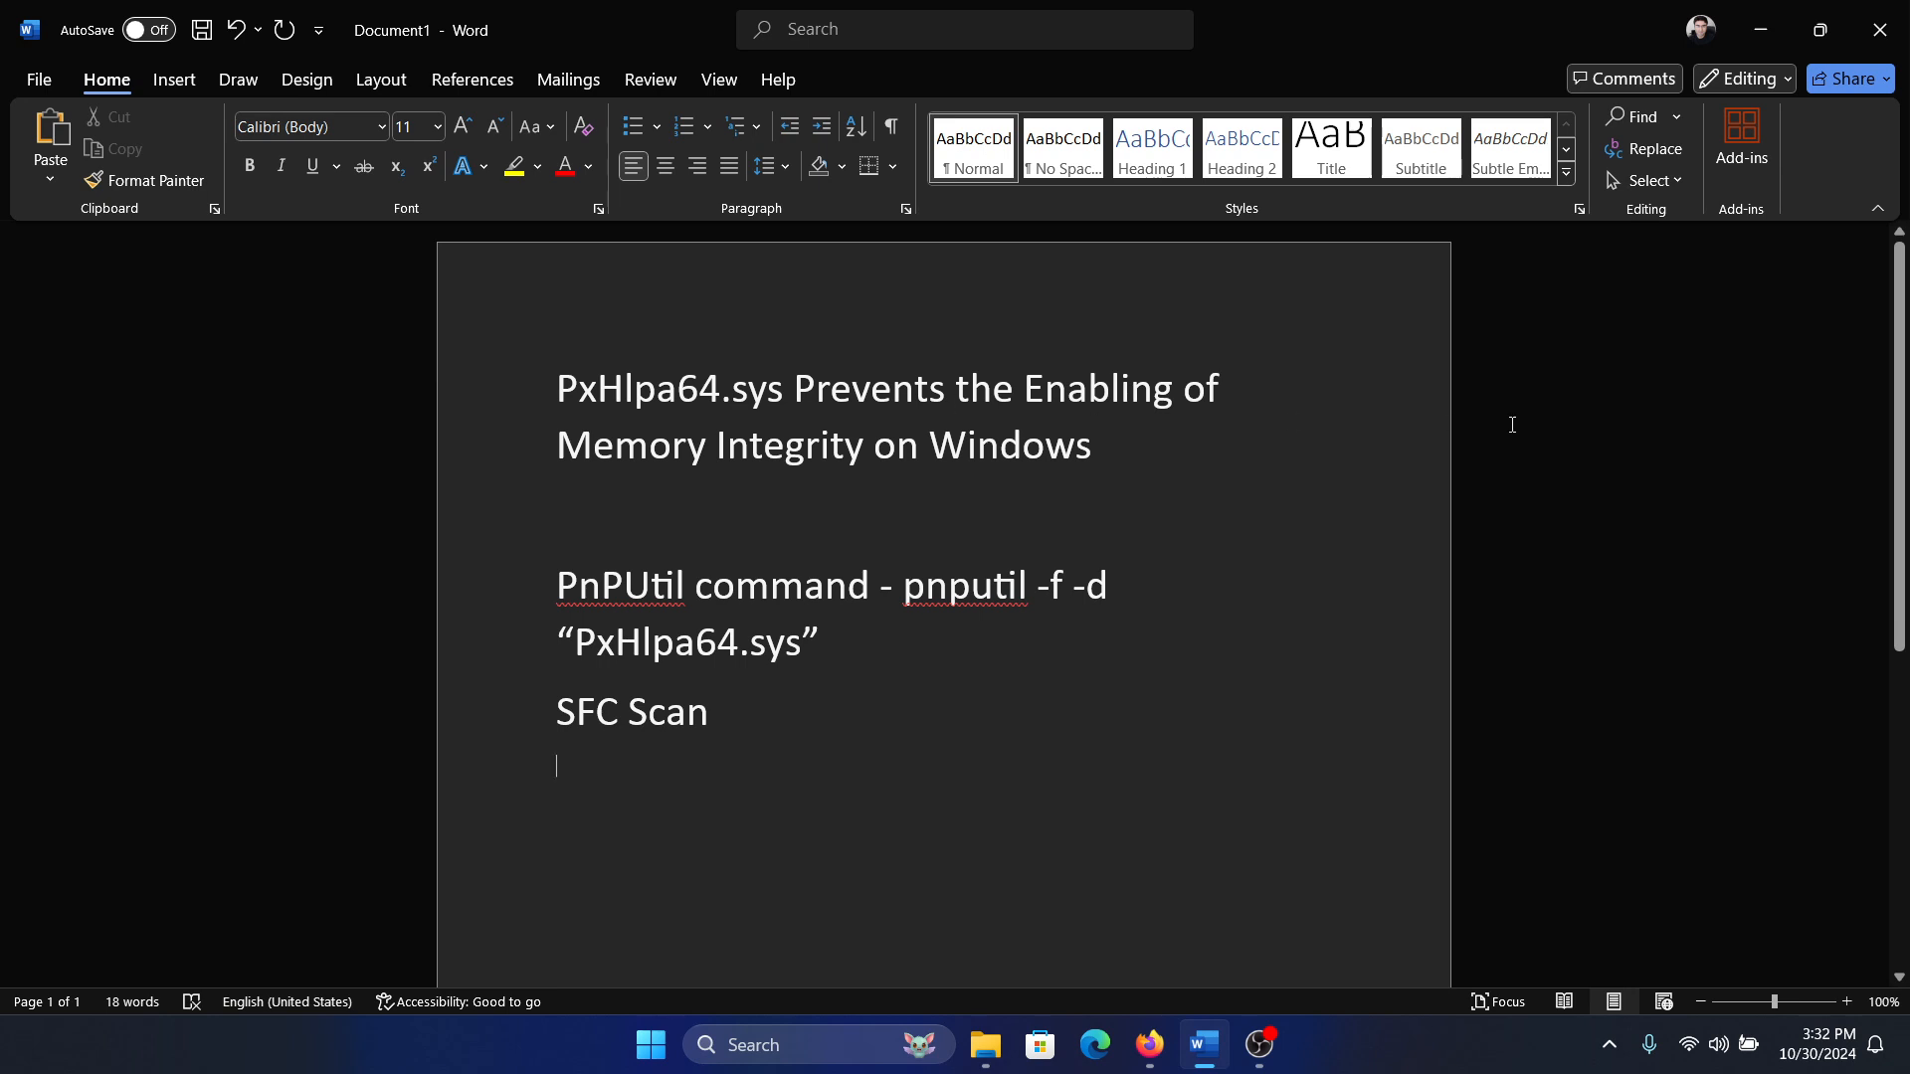
mouse_move(913, 634)
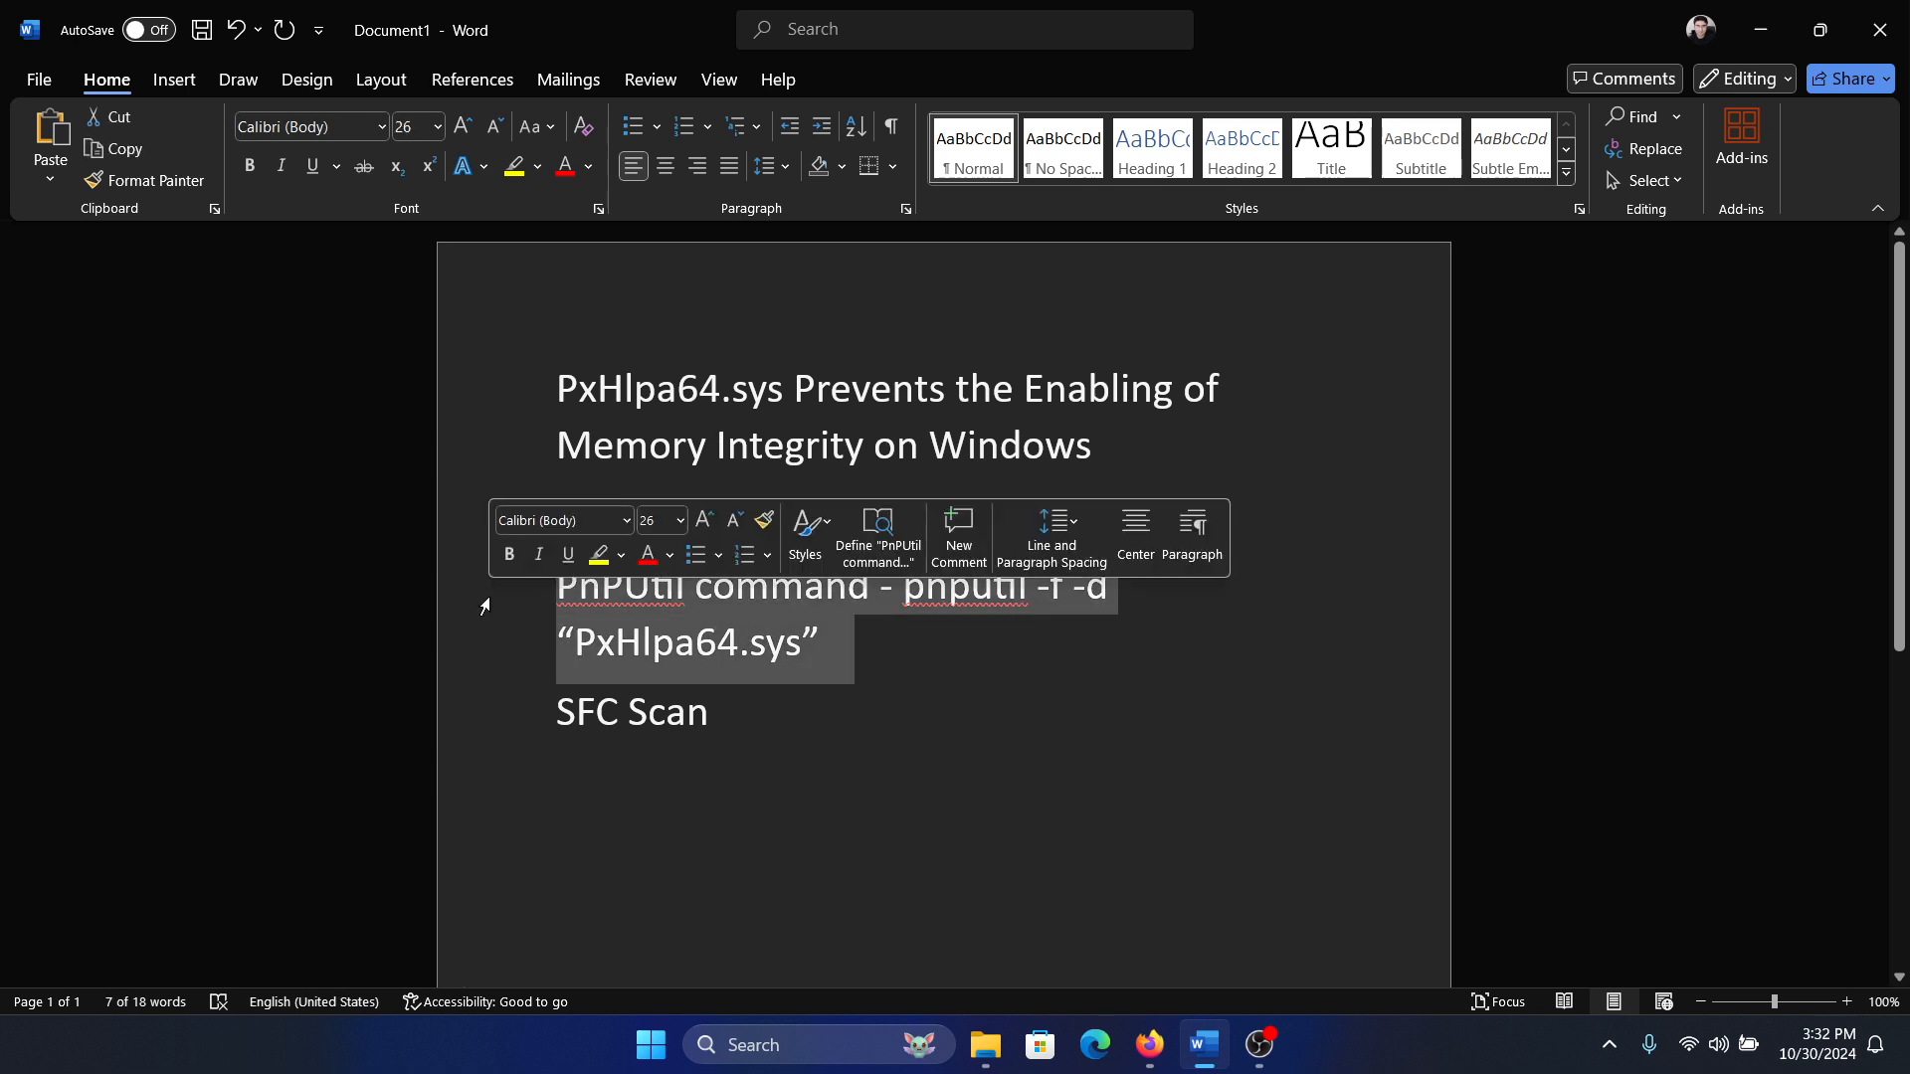
- Select the pnputil command, search 'command Prompt' and launch it with administrator rights
click(904, 585)
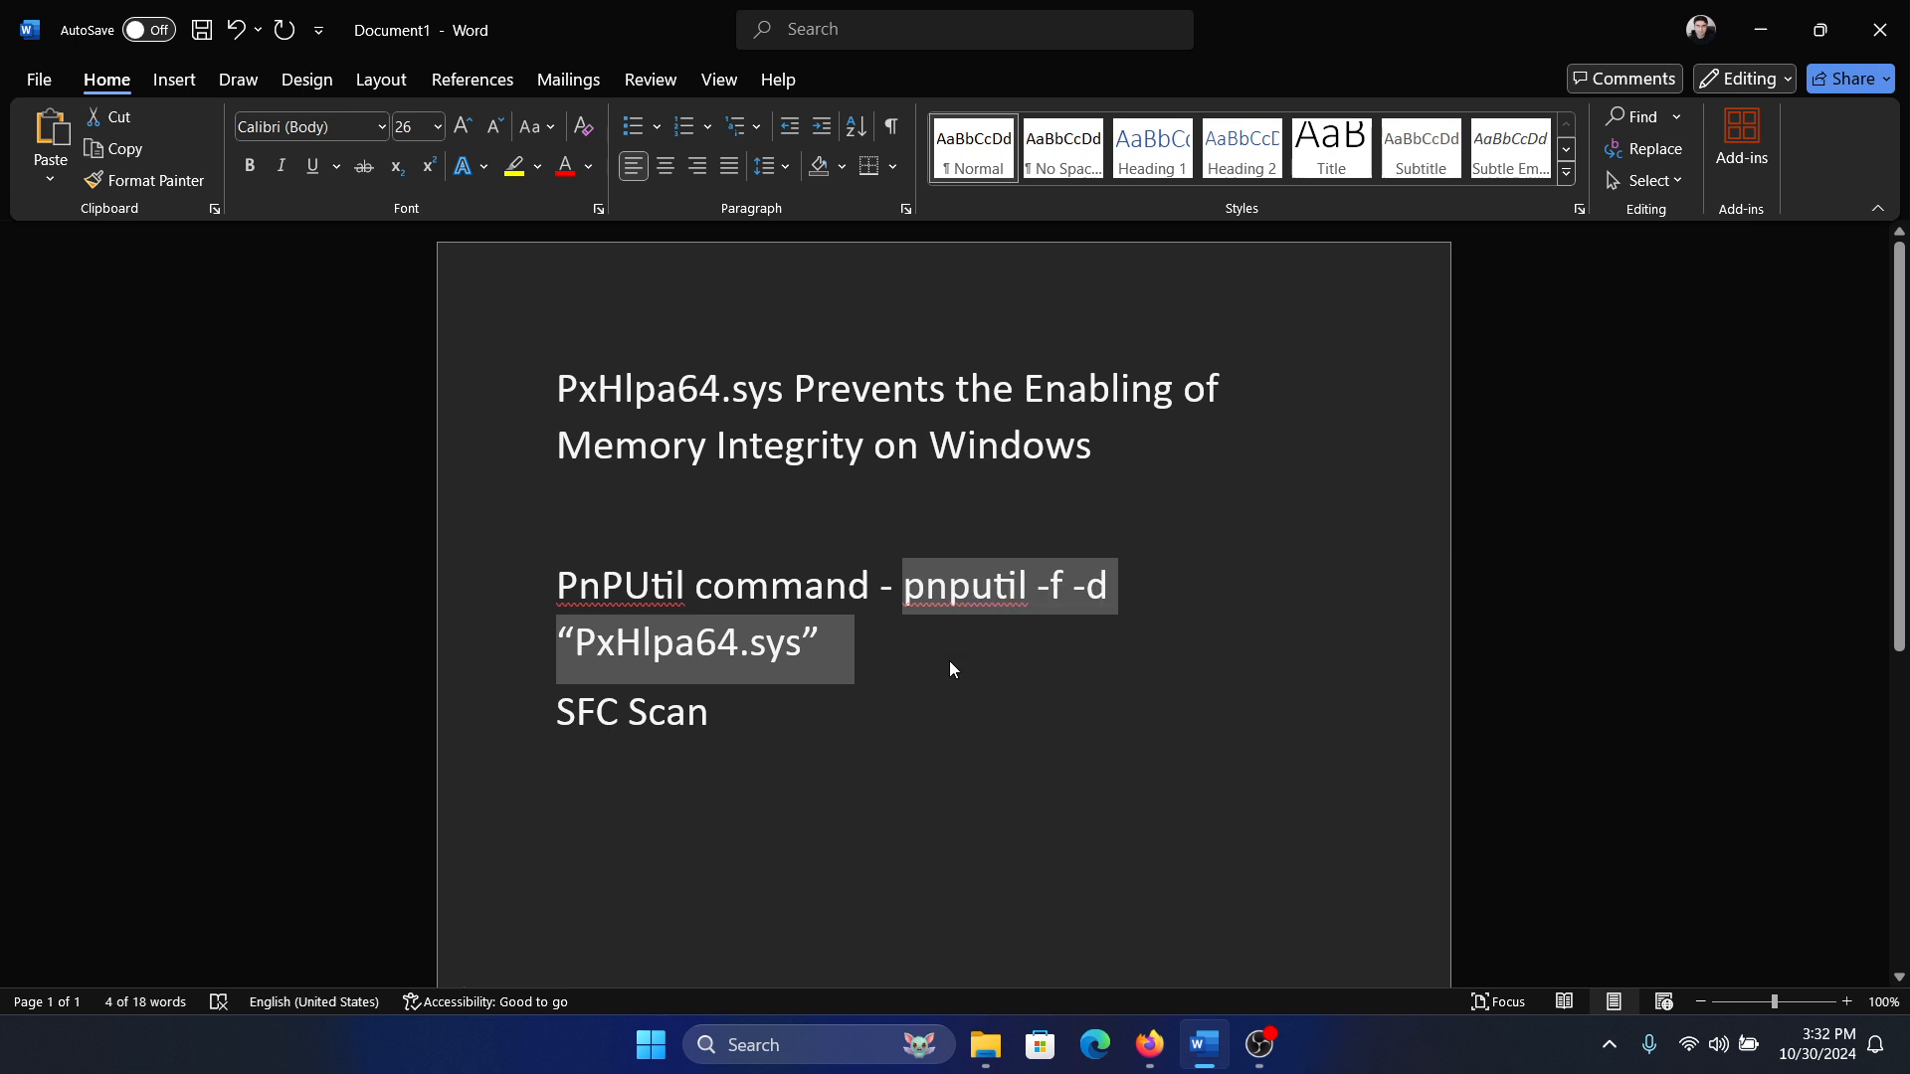
mouse_move(832, 971)
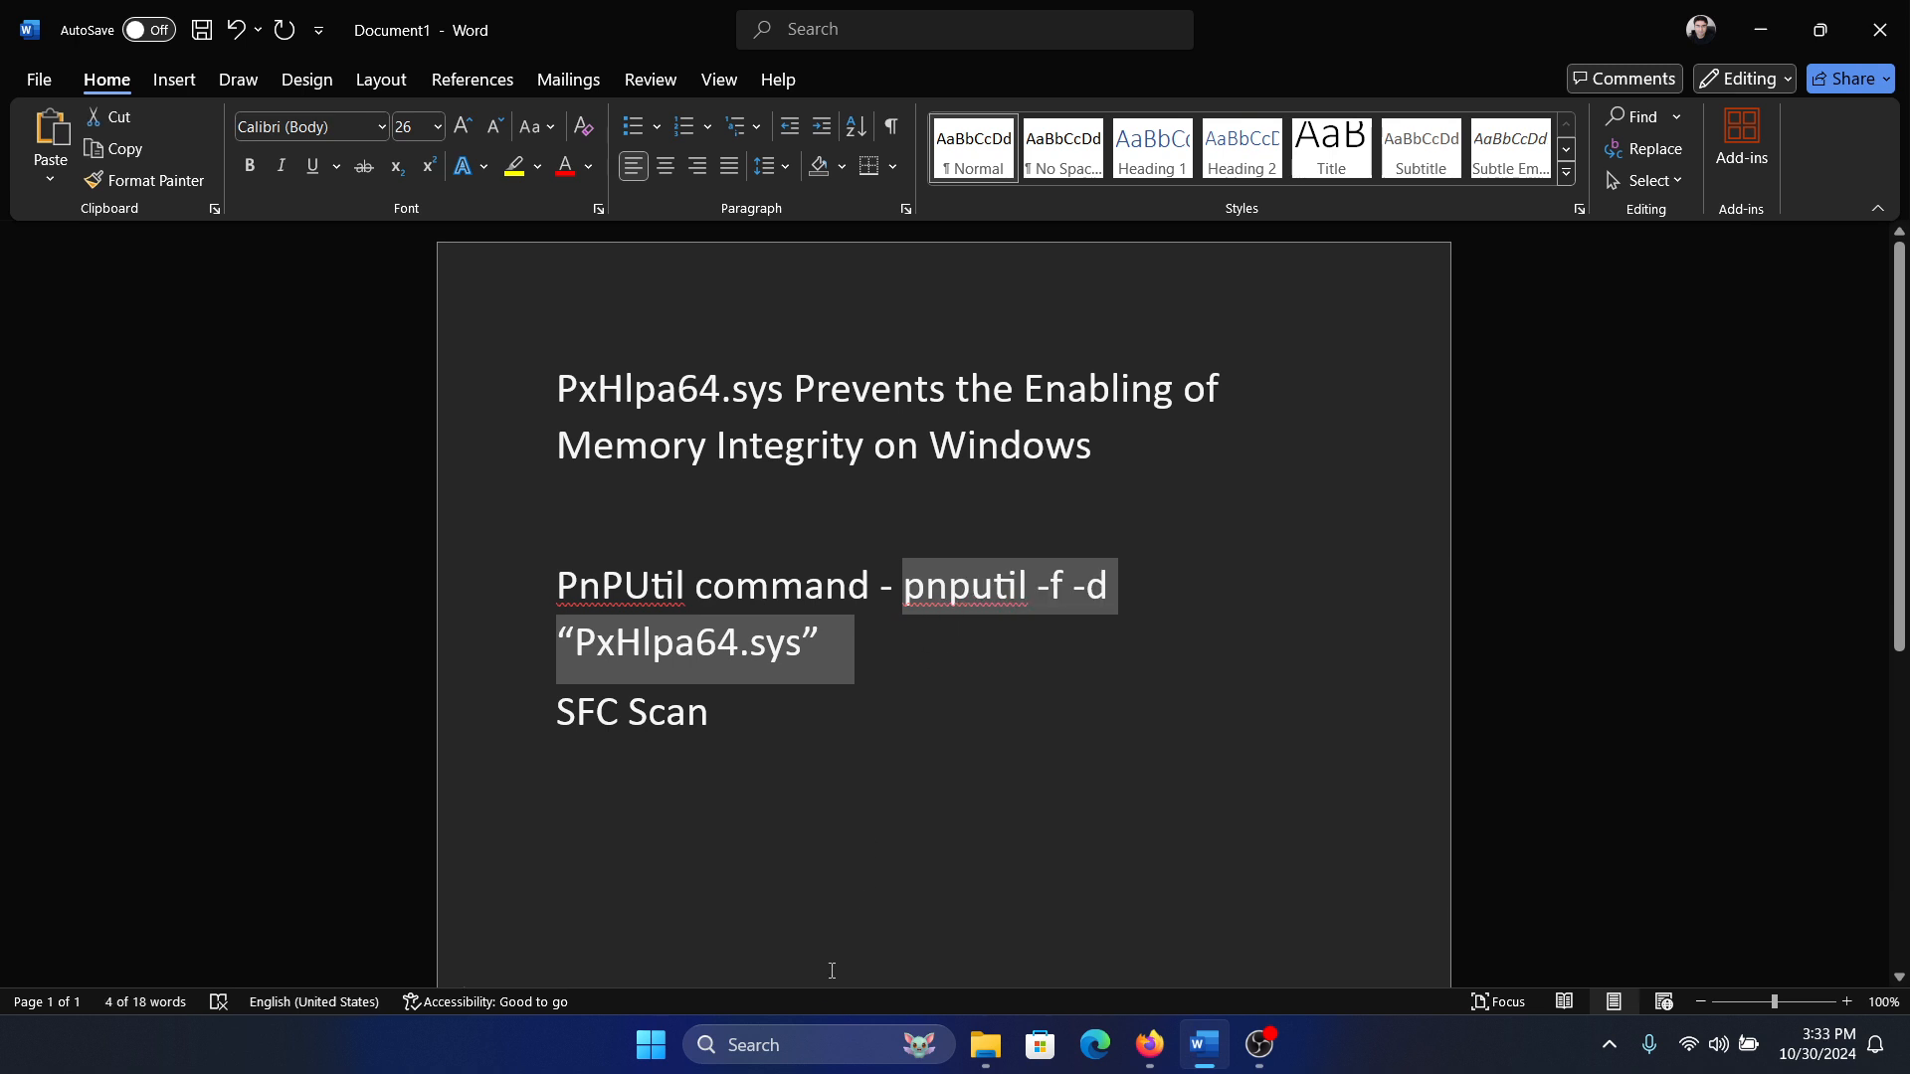
text(command Prompt)
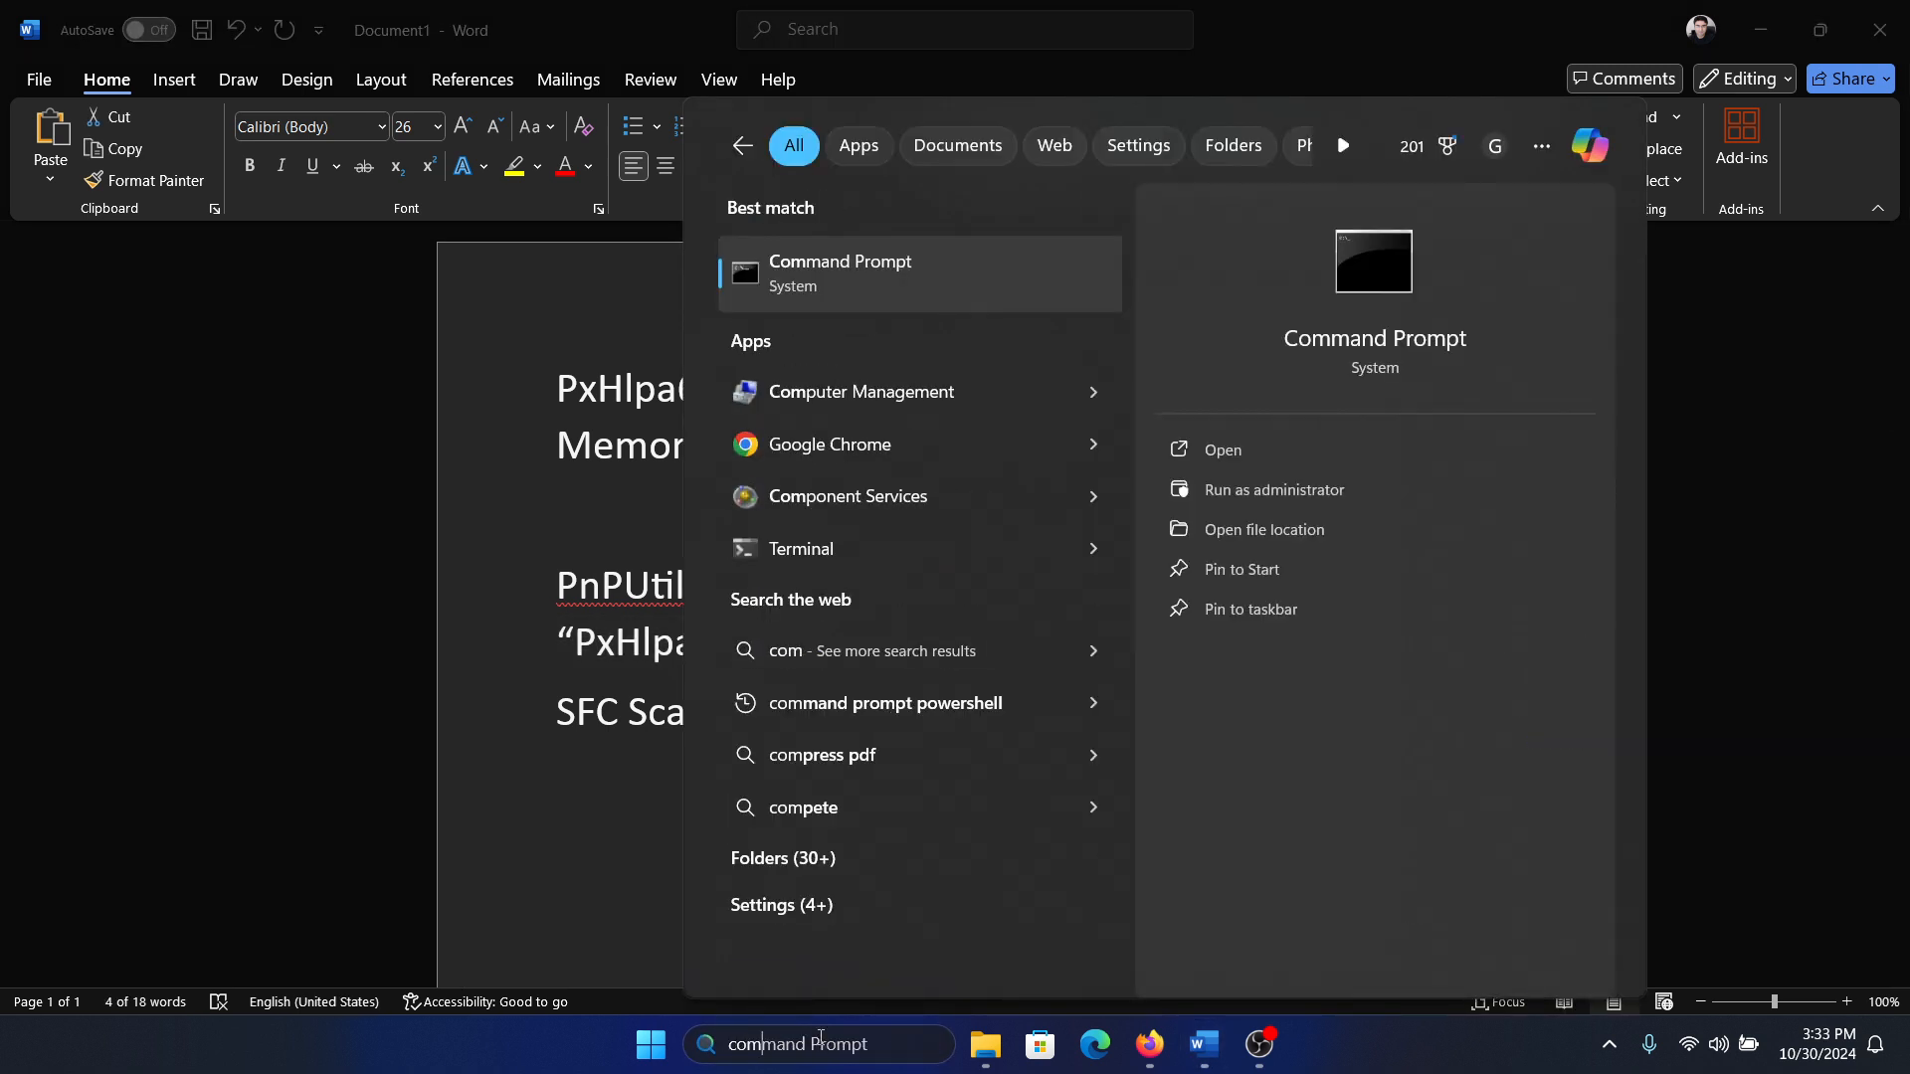
click(1273, 489)
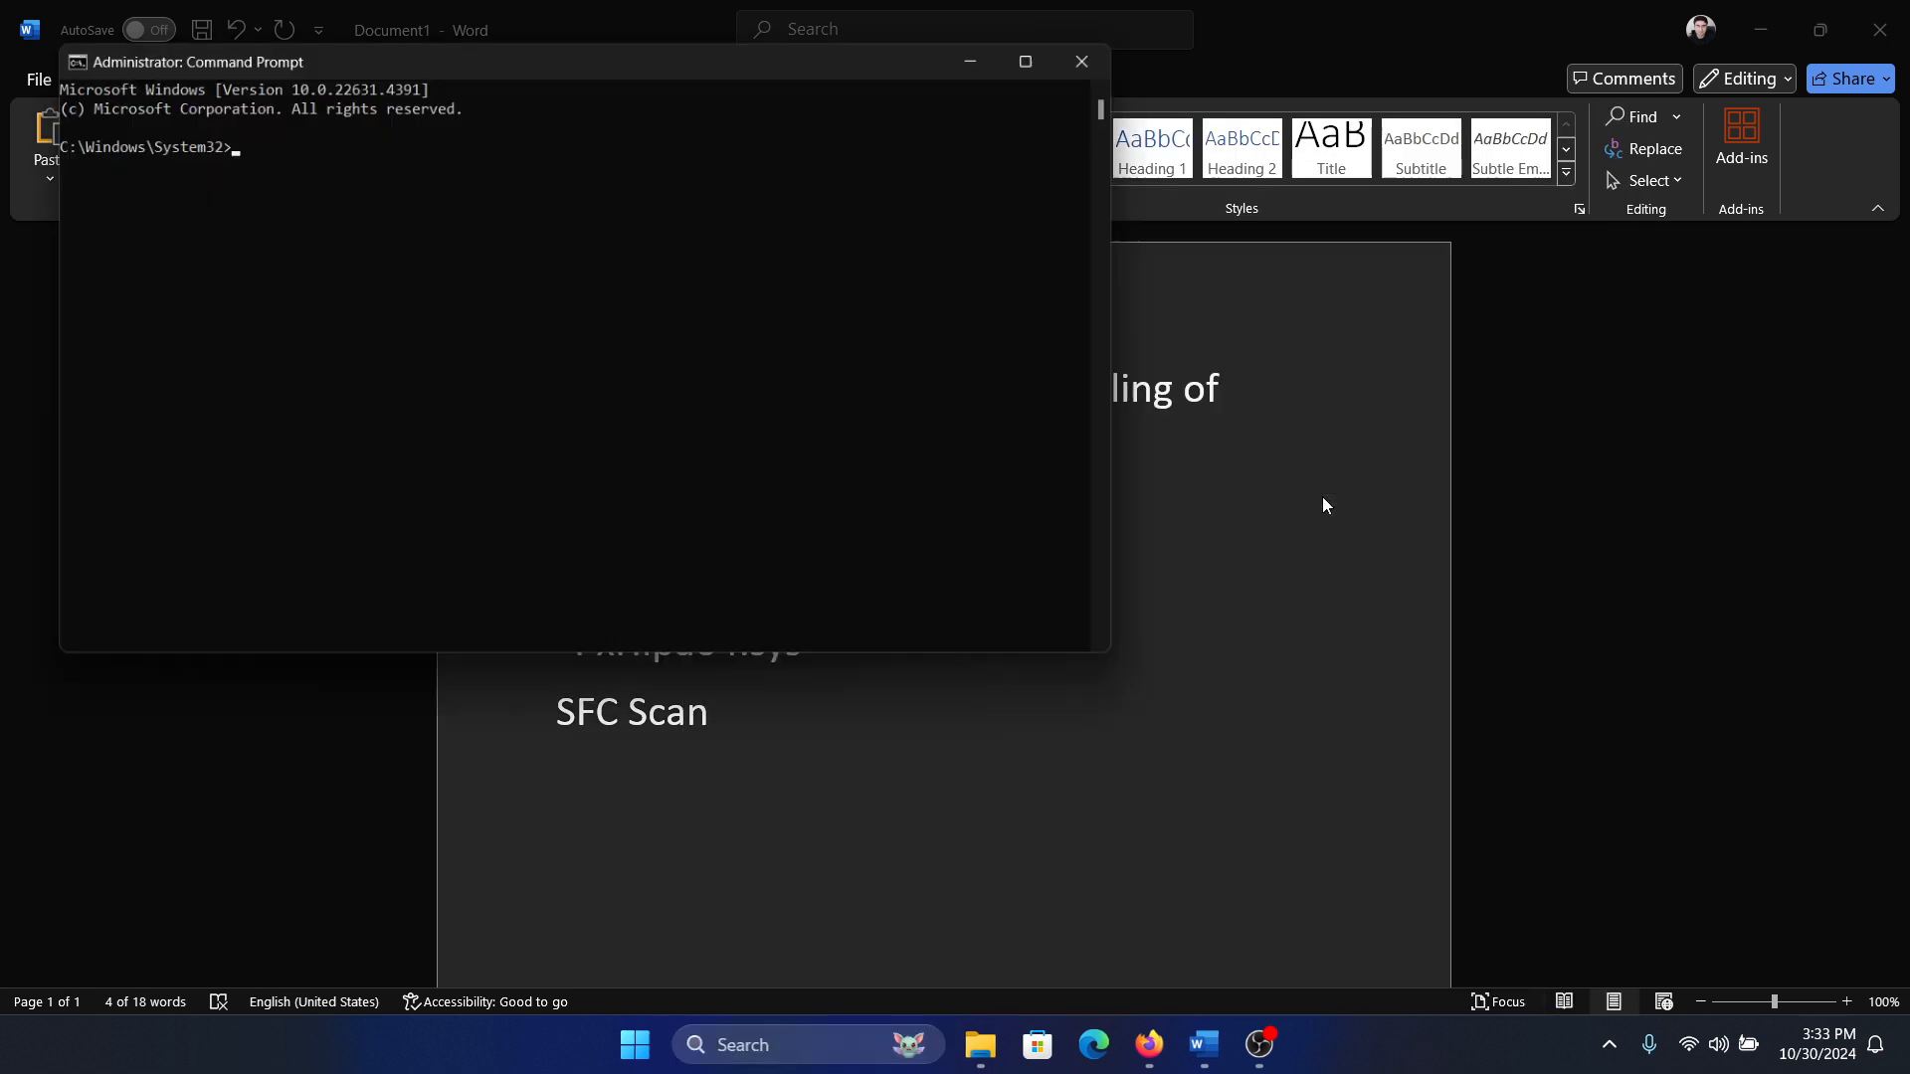
key(Return)
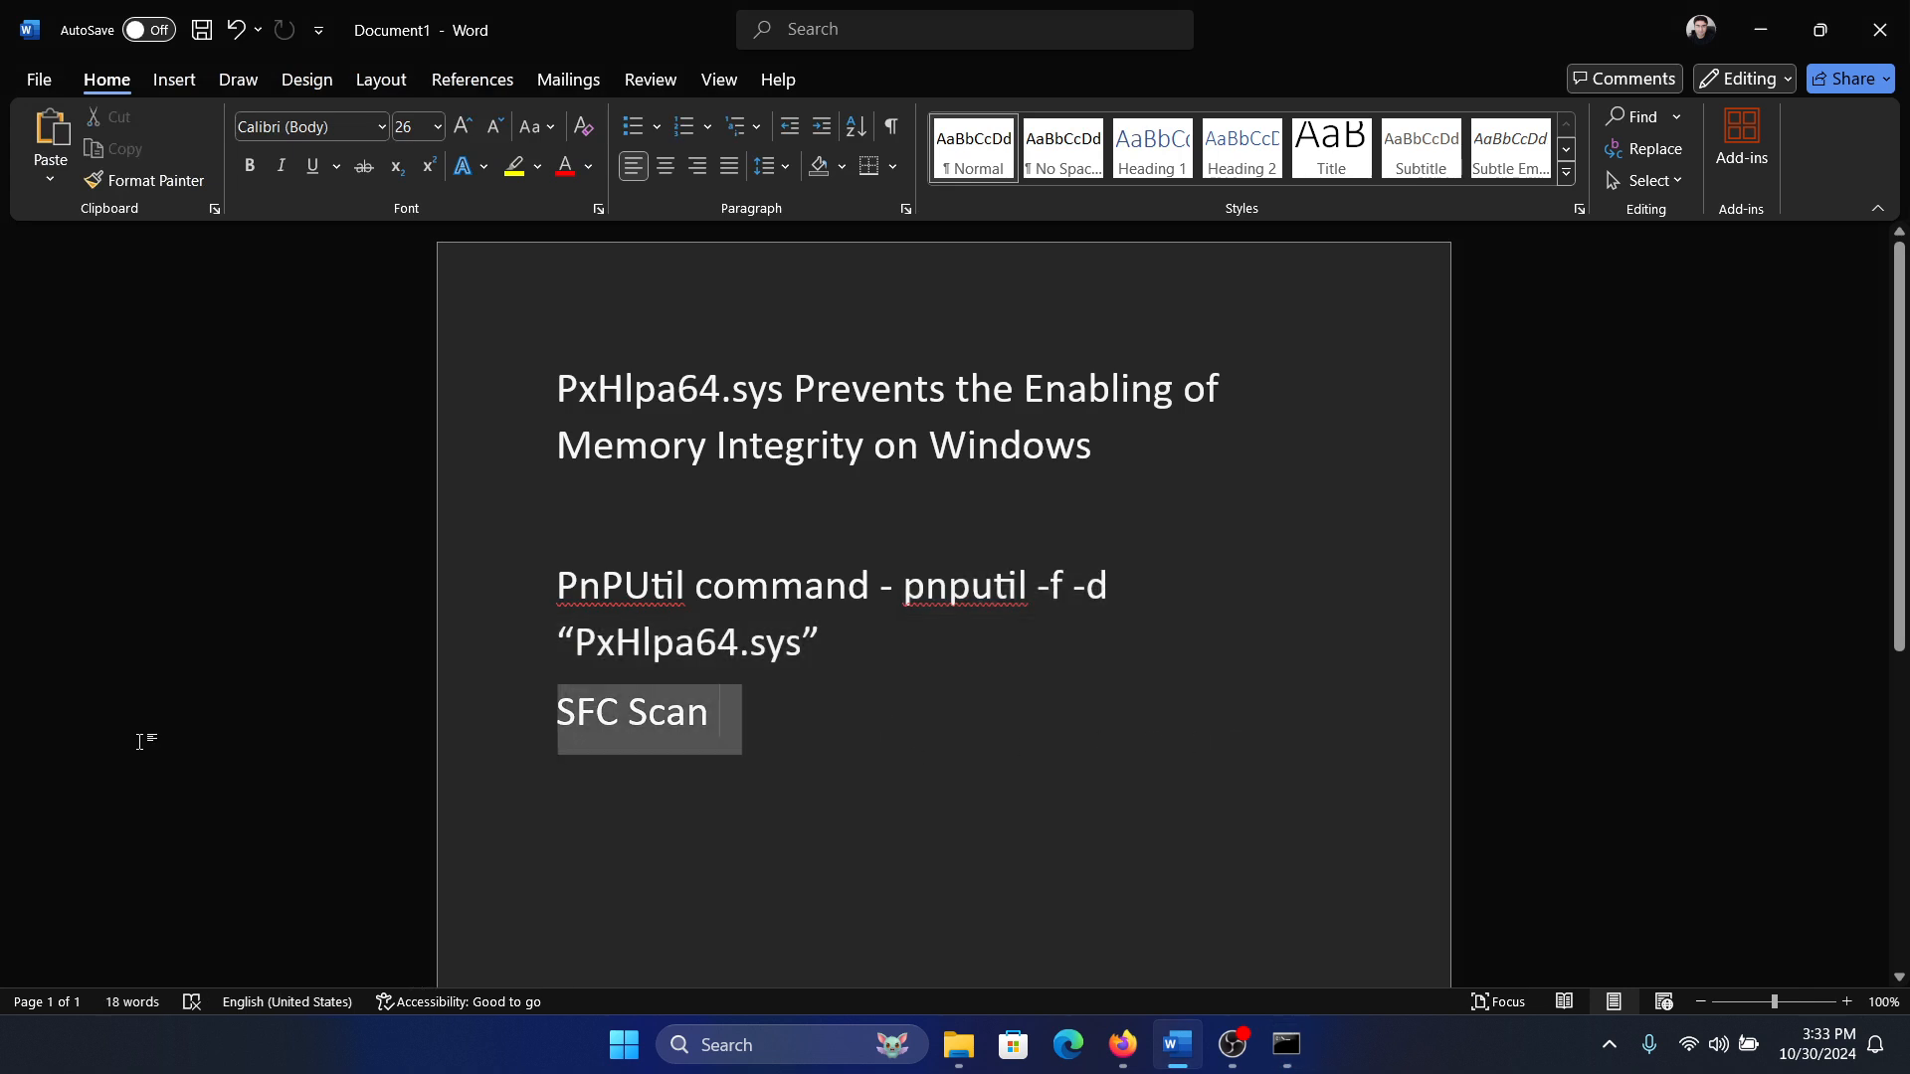
- Deselect the SFC Scan line in Word and begin a new Windows search for Command Prompt
click(557, 766)
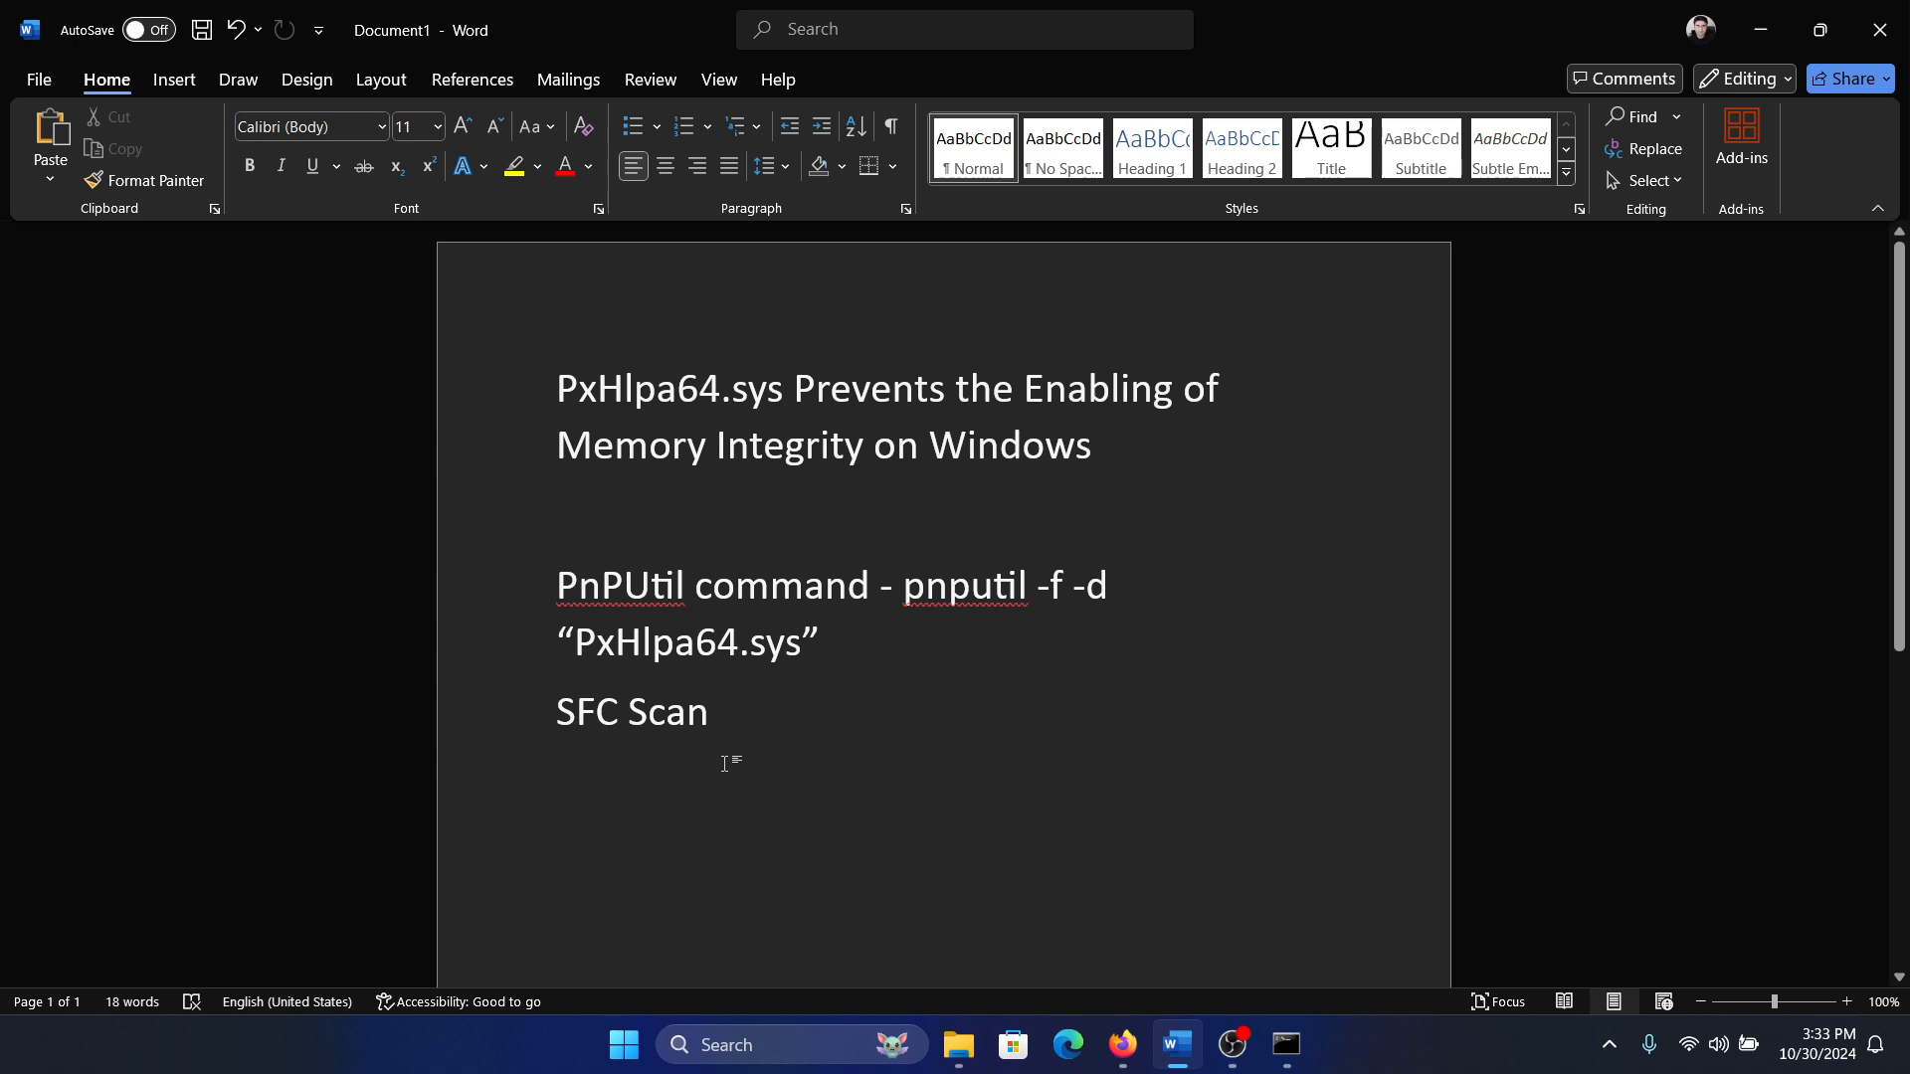
mouse_move(736, 748)
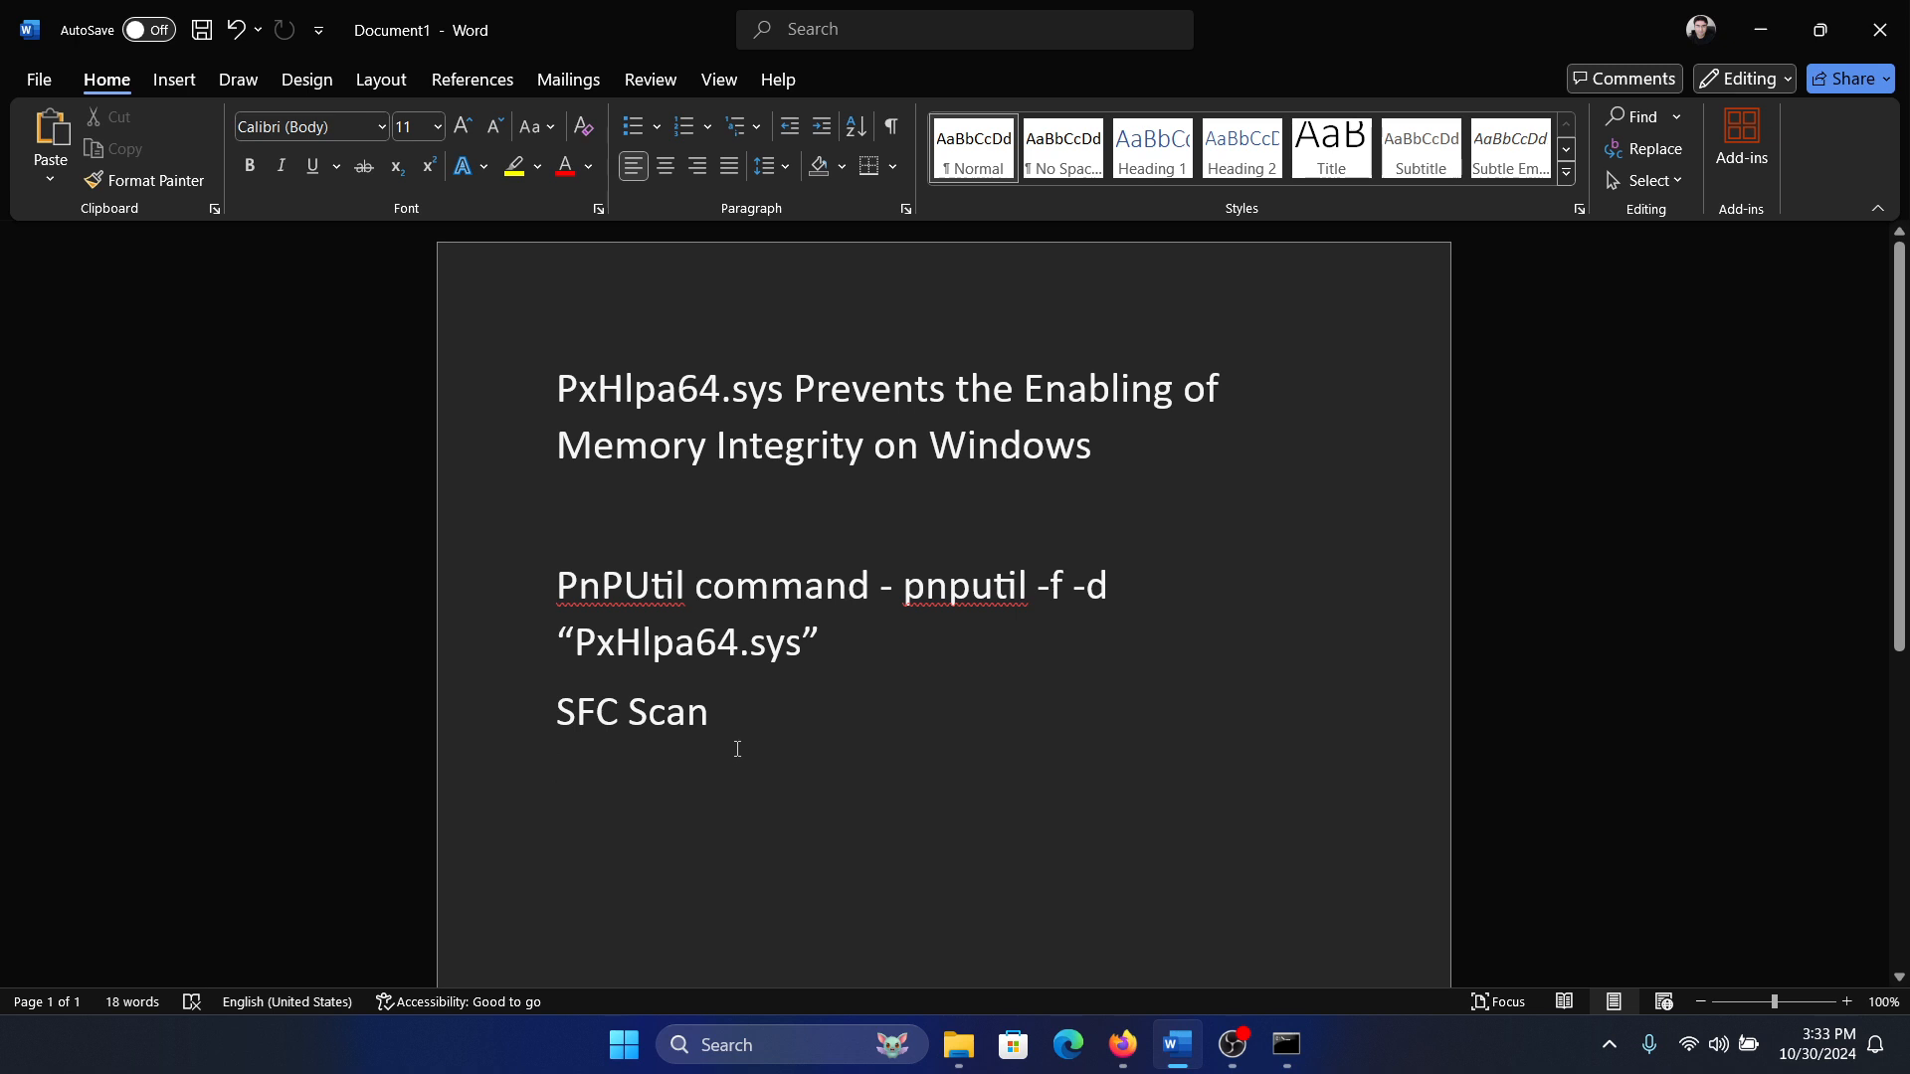
click(557, 764)
text(com)
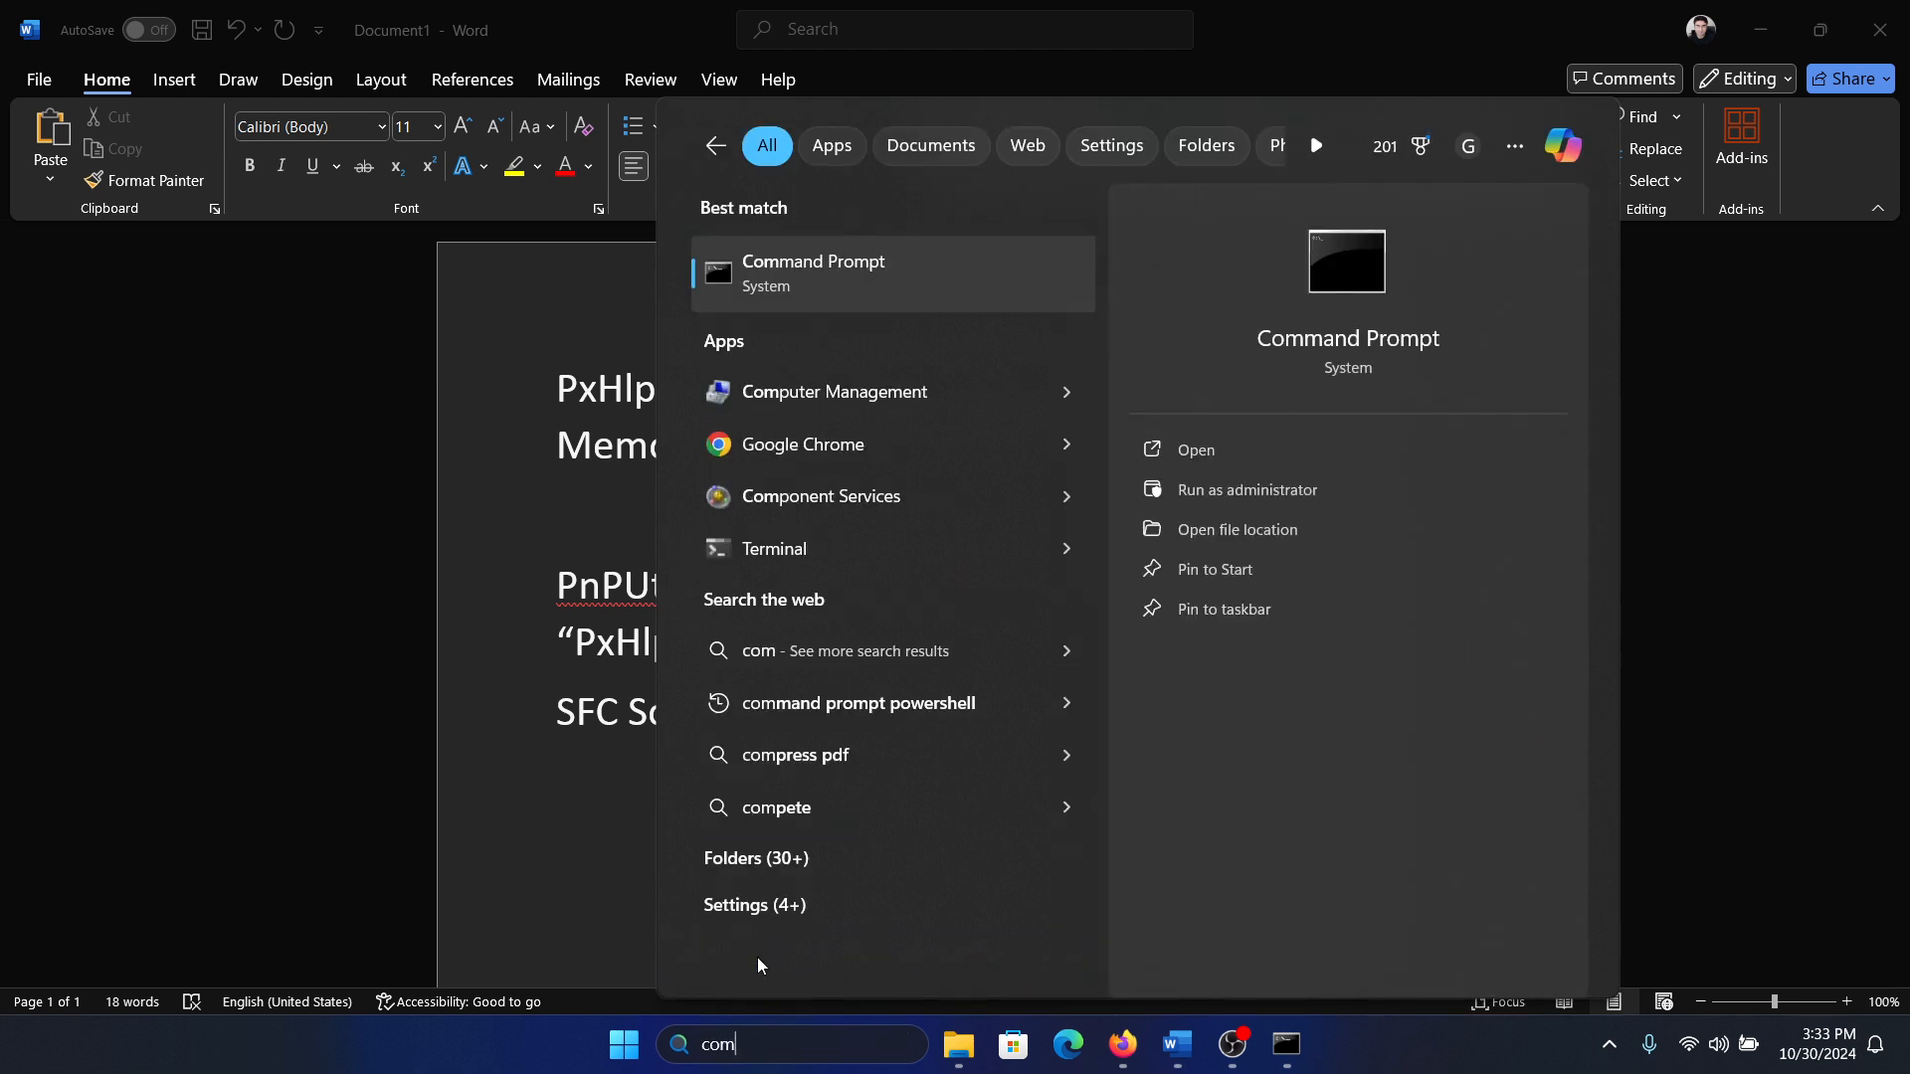
- Run sfc /scannow in a new elevated Command Prompt to start the system file scan
click(1245, 490)
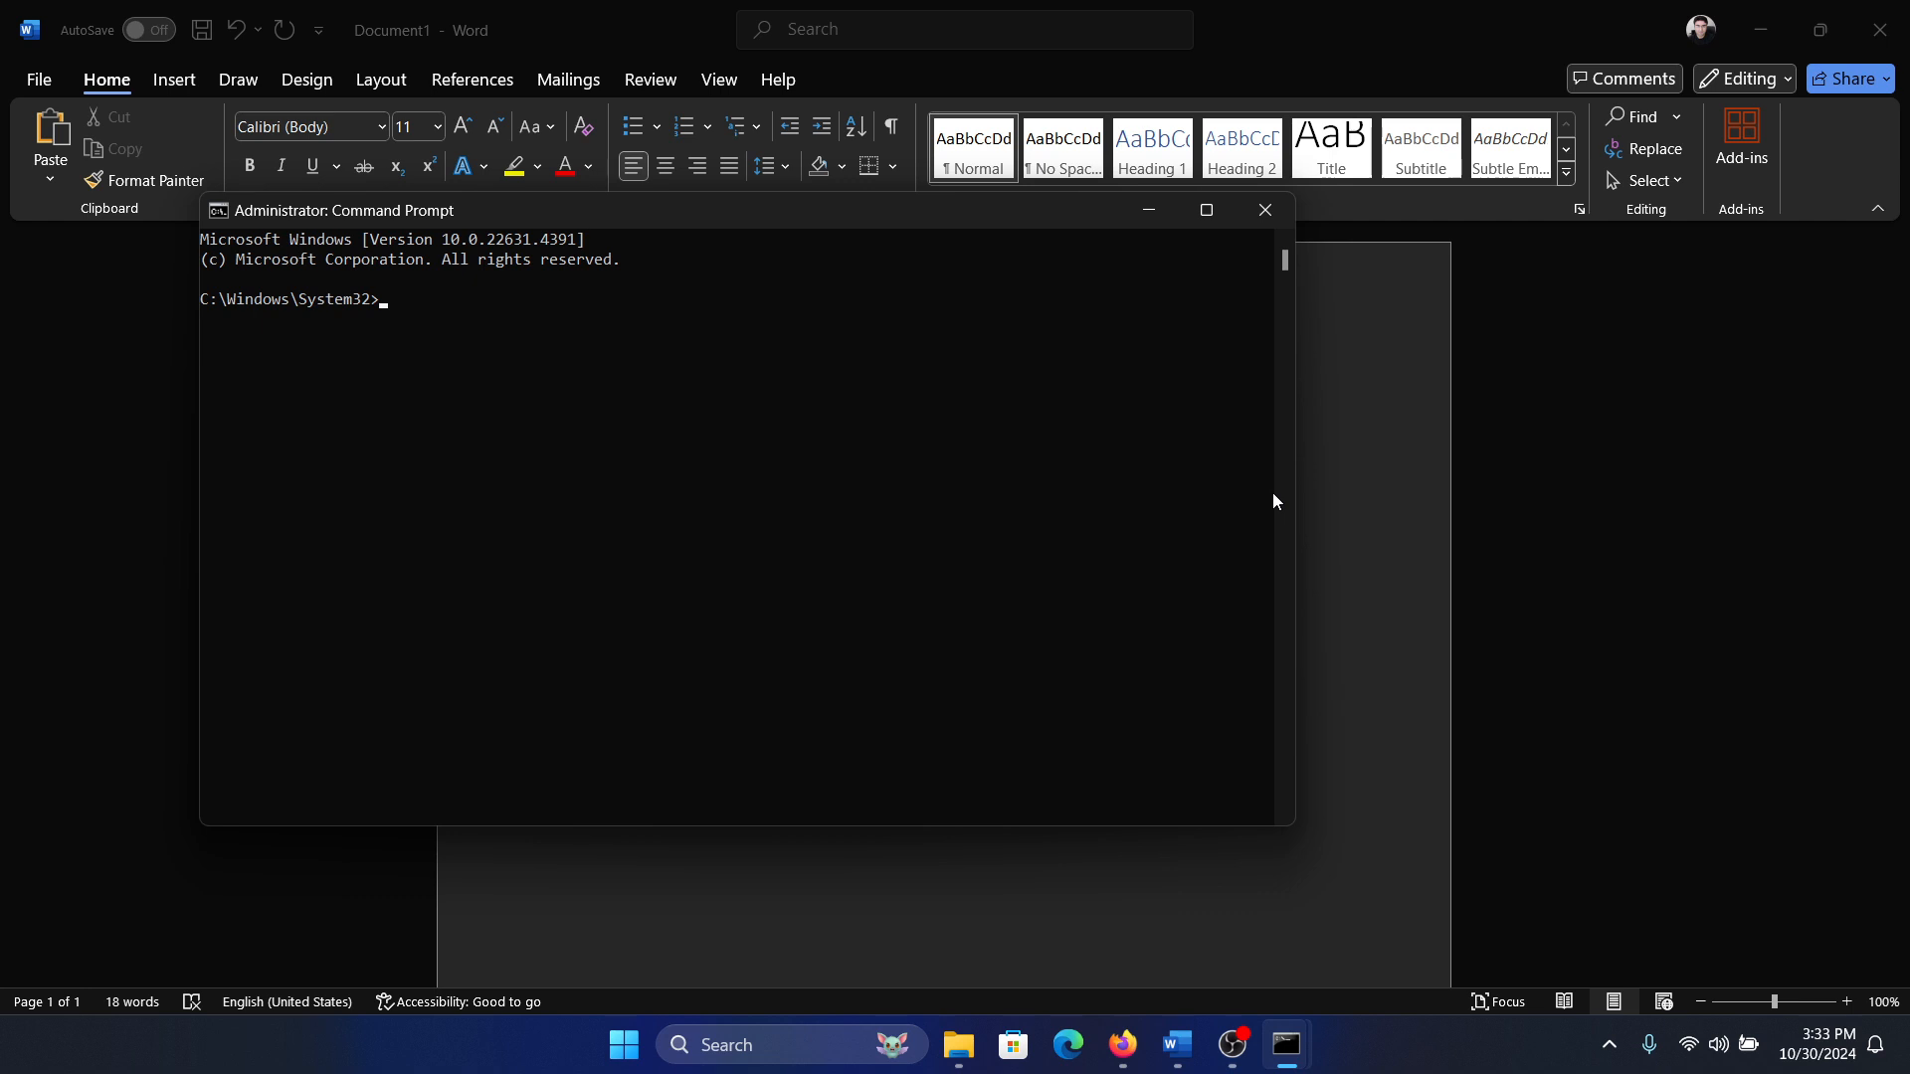
text(sfc /scan)
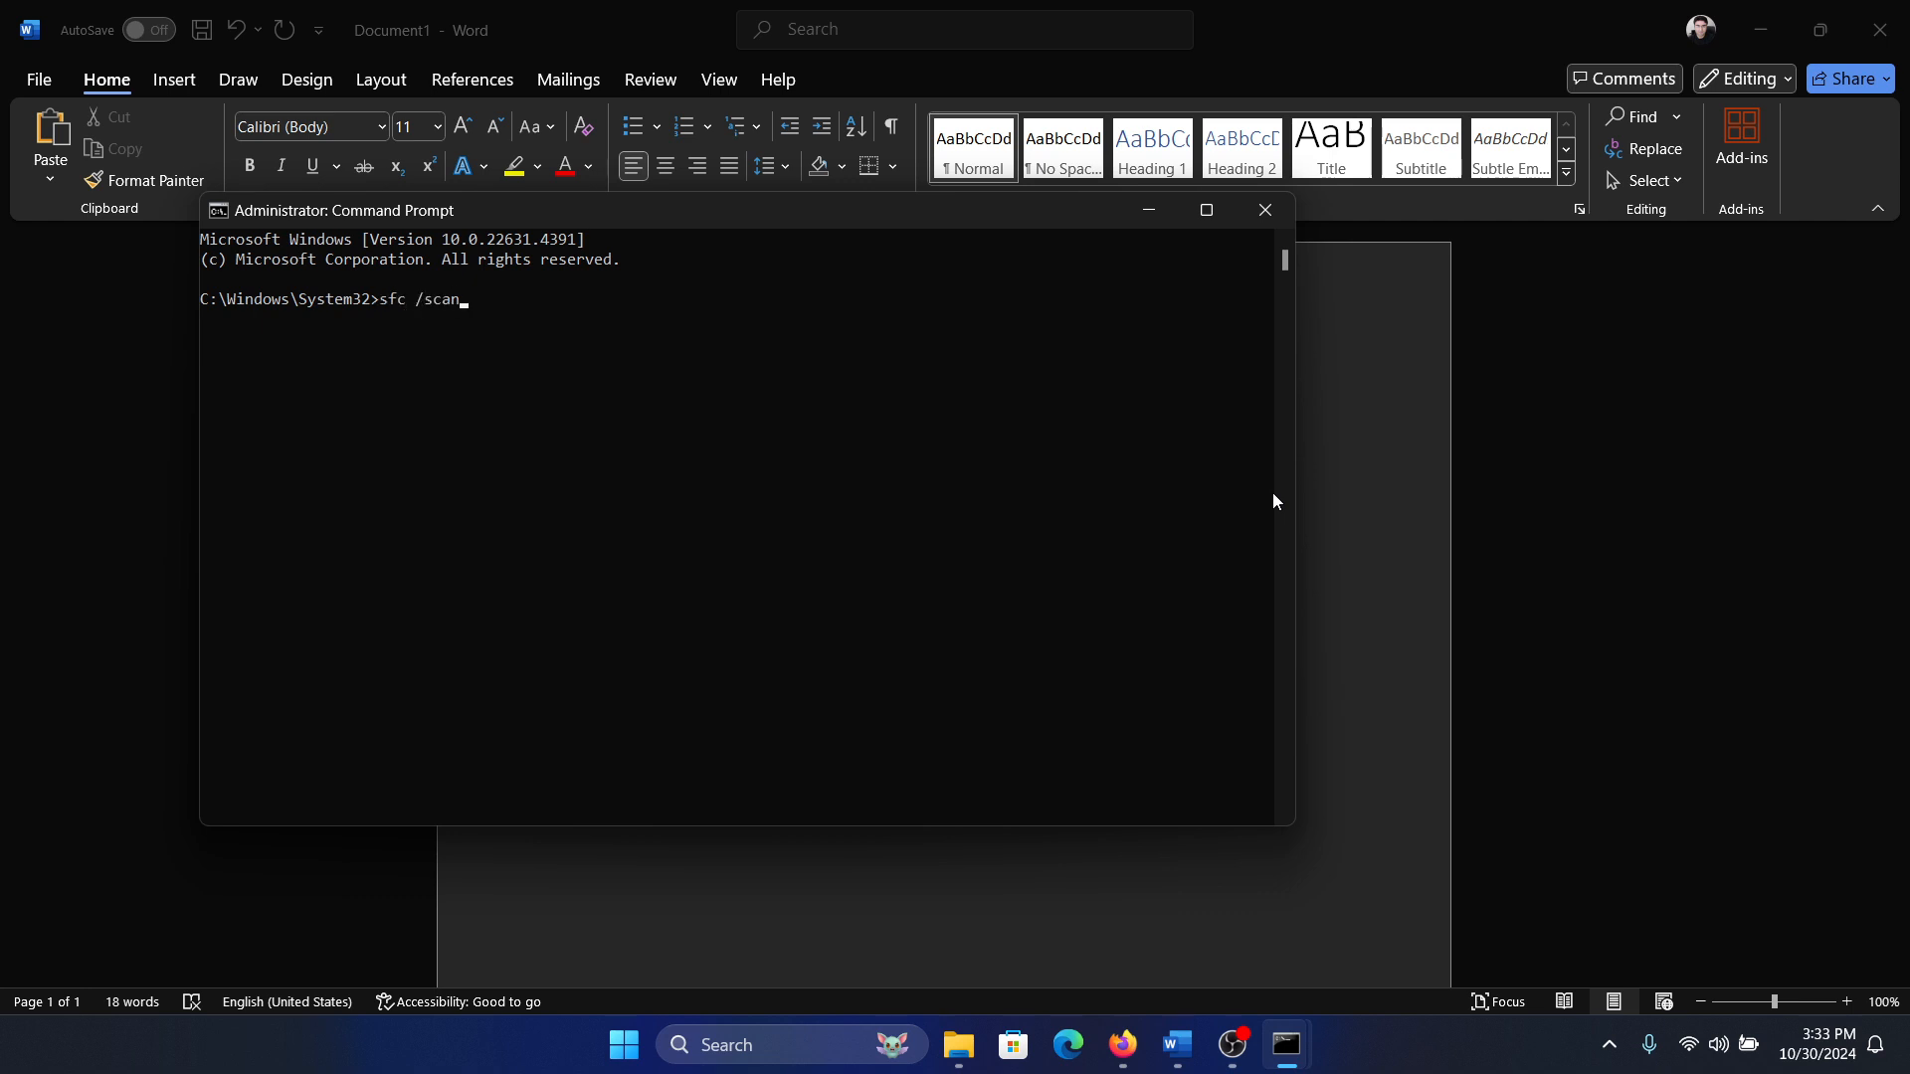
key(Return)
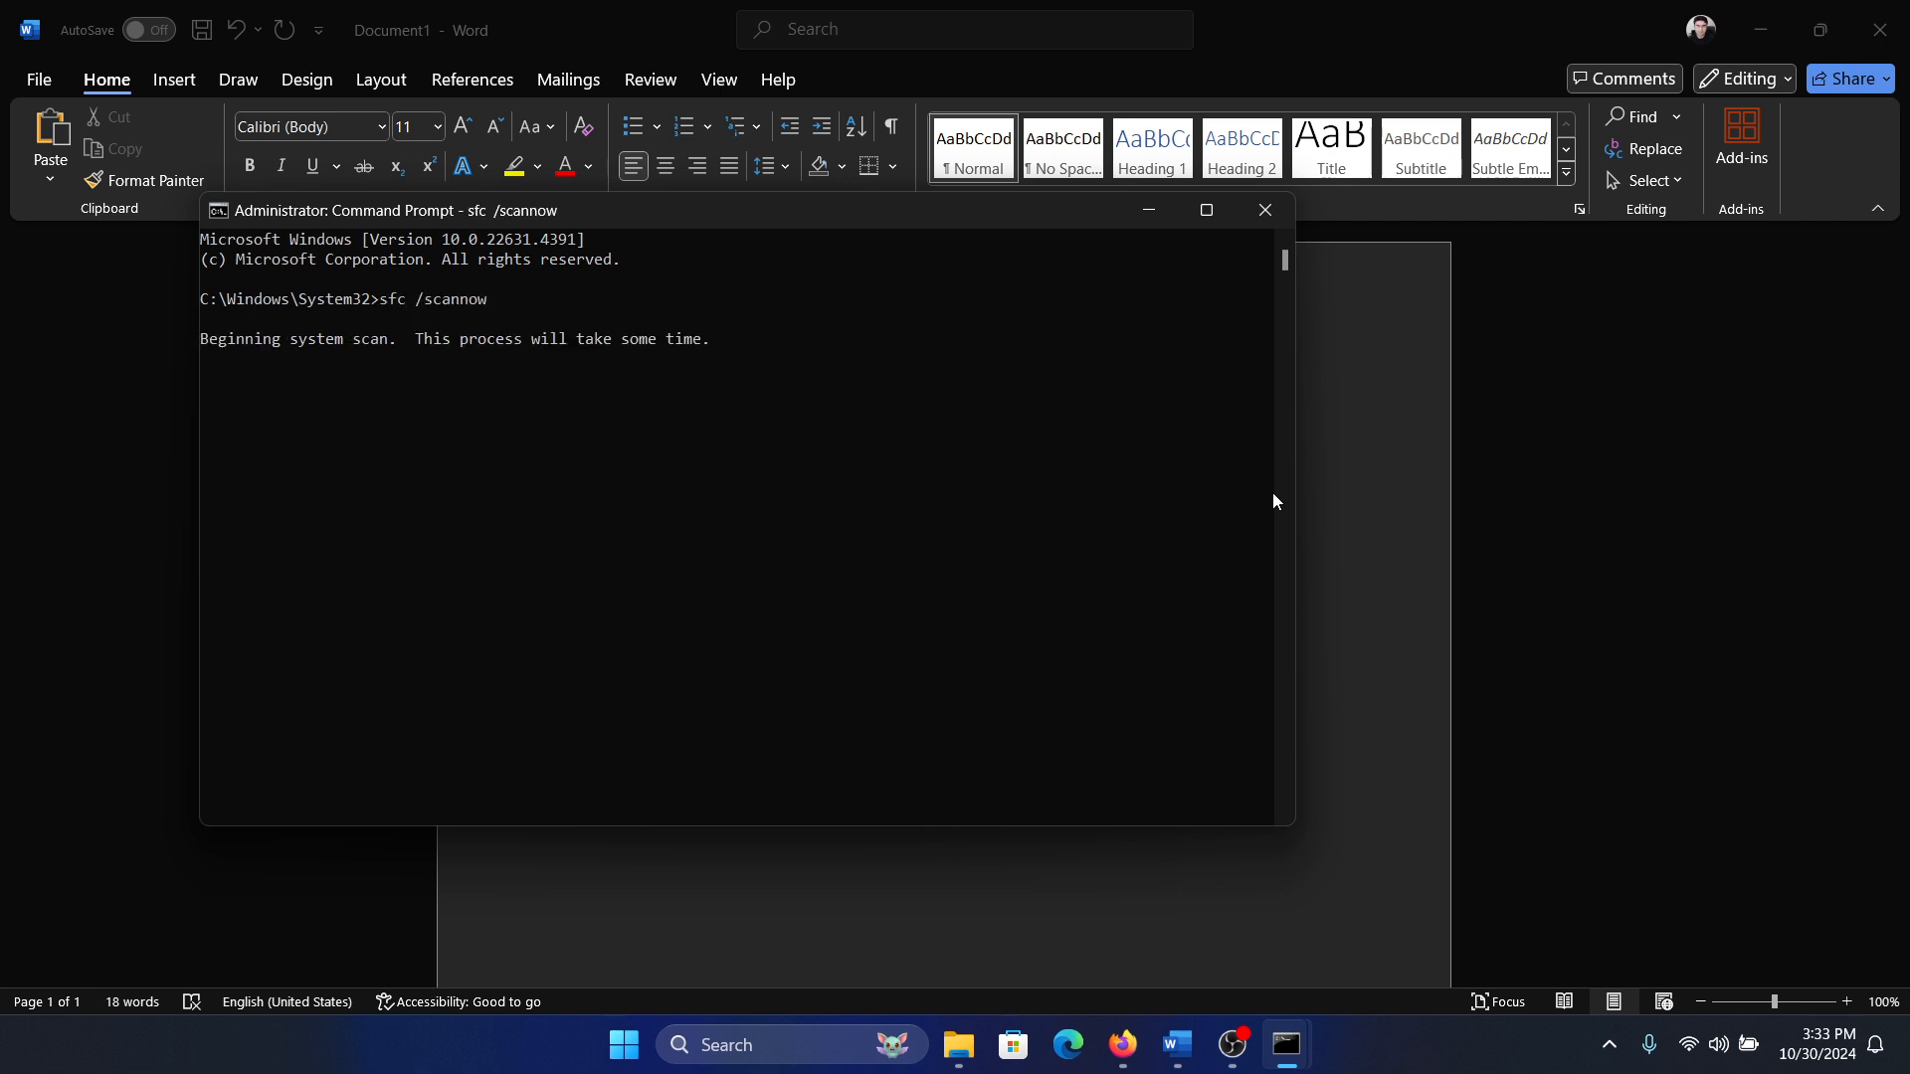